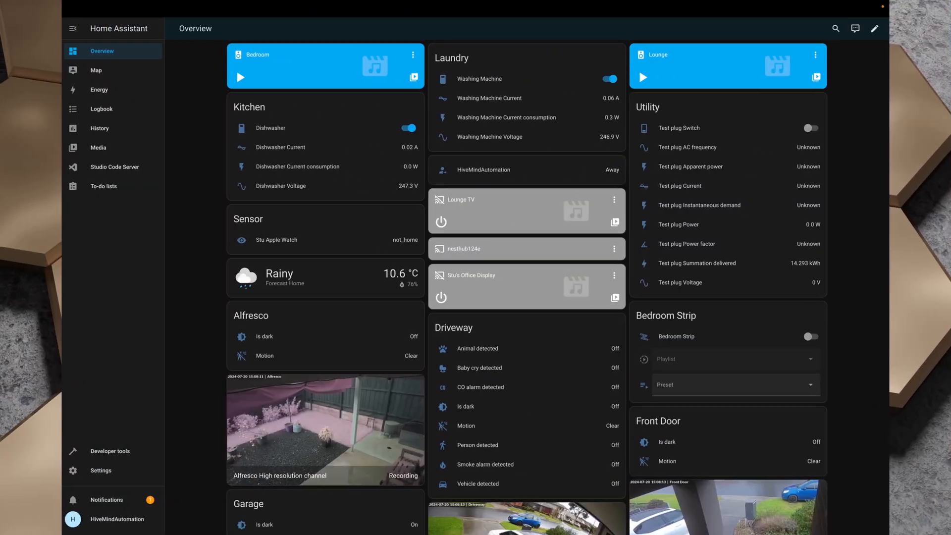
Step: Bring up the HubZ Zigbee network settings from Devices & services > Zigbee Home Automation > Configure
click(101, 469)
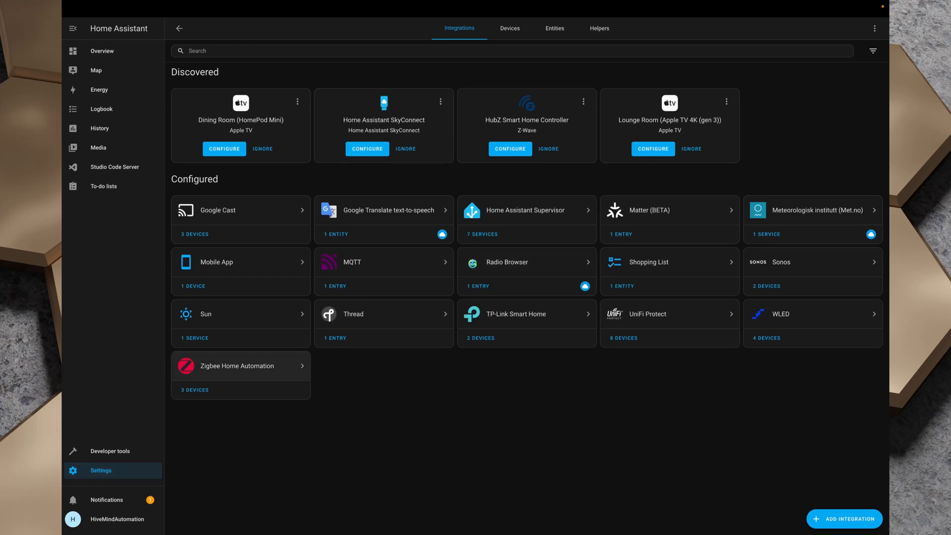
click(239, 365)
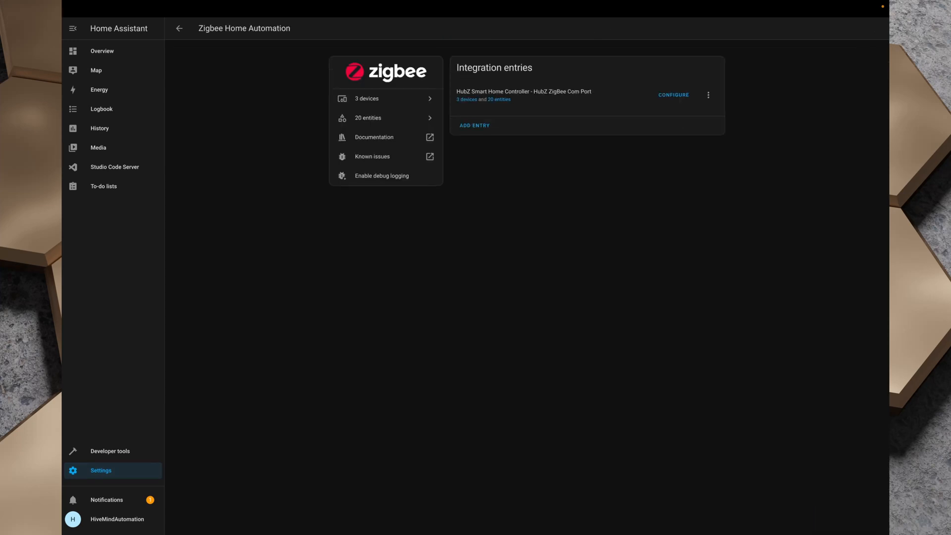
click(673, 96)
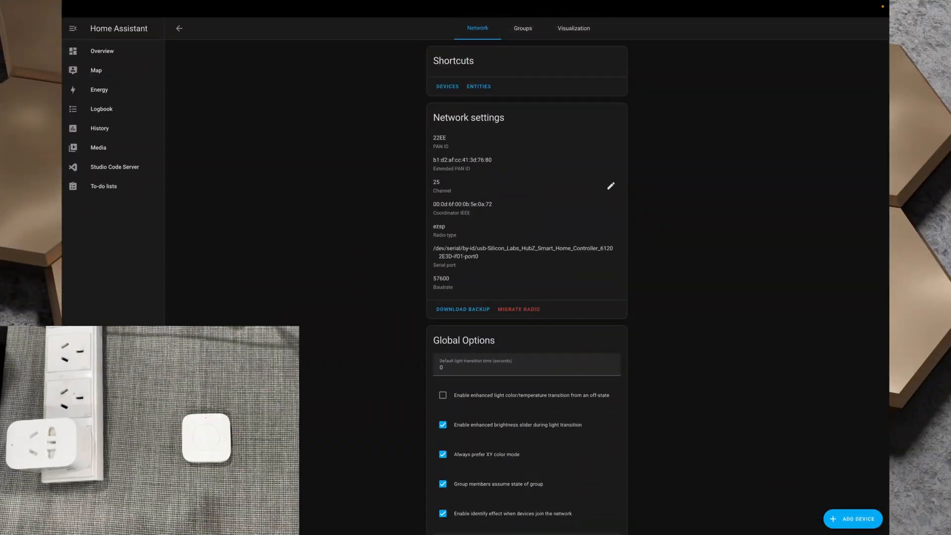
Step: View the Test butto device details from the three-device Zigbee list
click(179, 27)
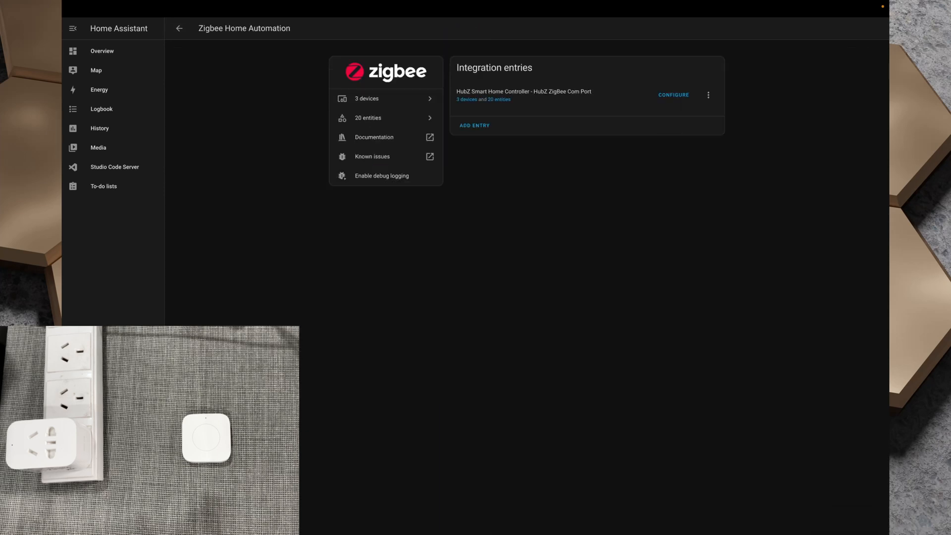
click(366, 98)
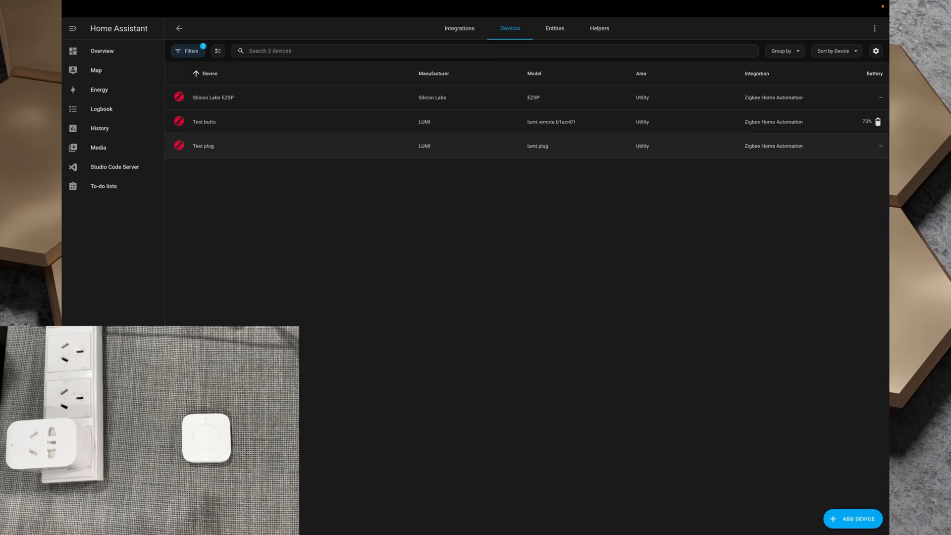
click(204, 120)
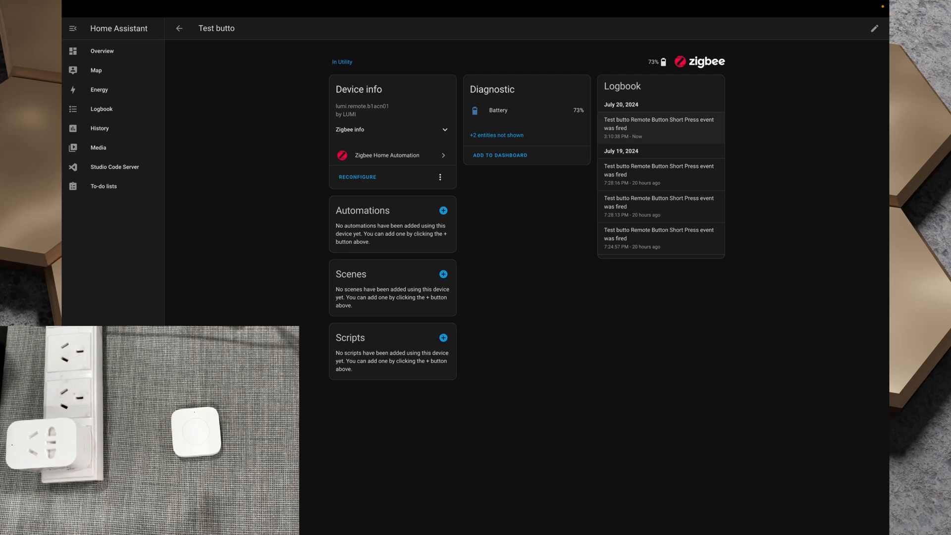
click(180, 28)
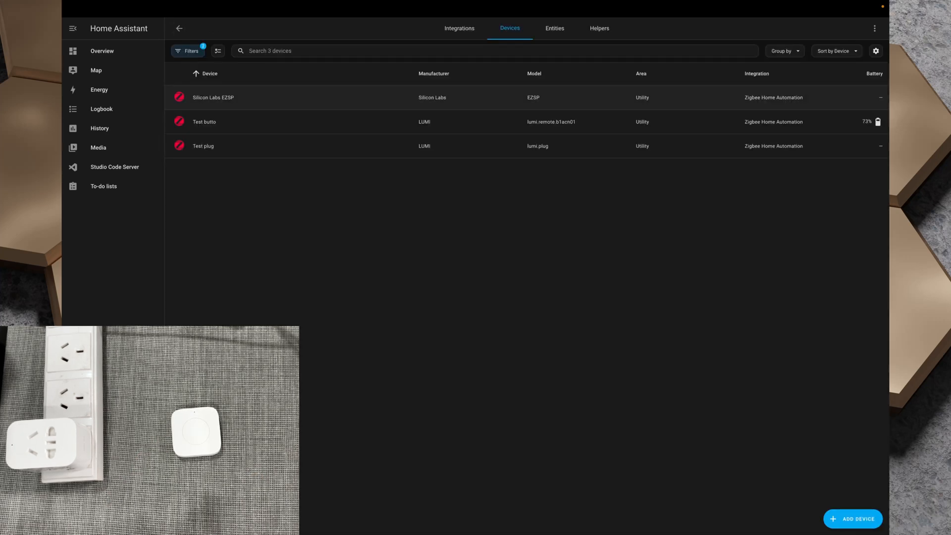
Step: Switch the Test plug on, off and on again from its device page, then return to Settings
click(203, 145)
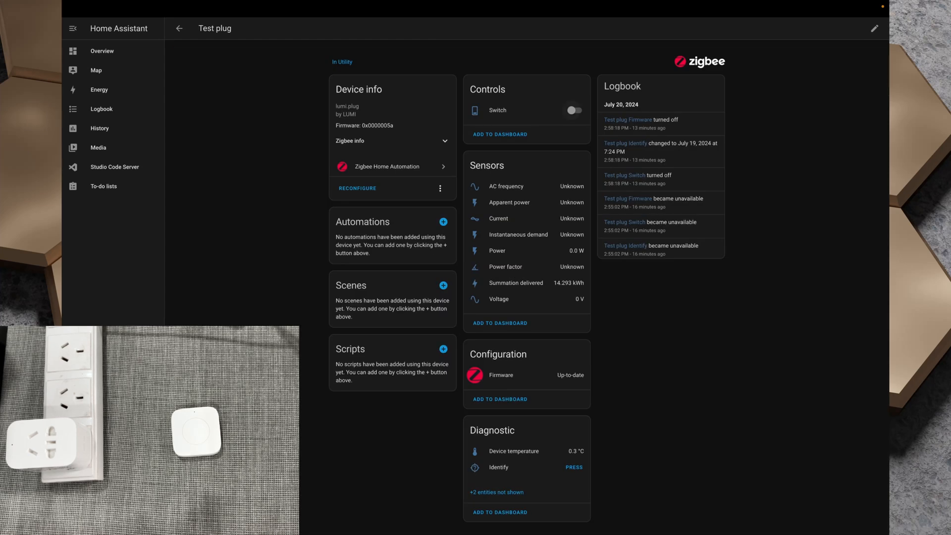
click(573, 110)
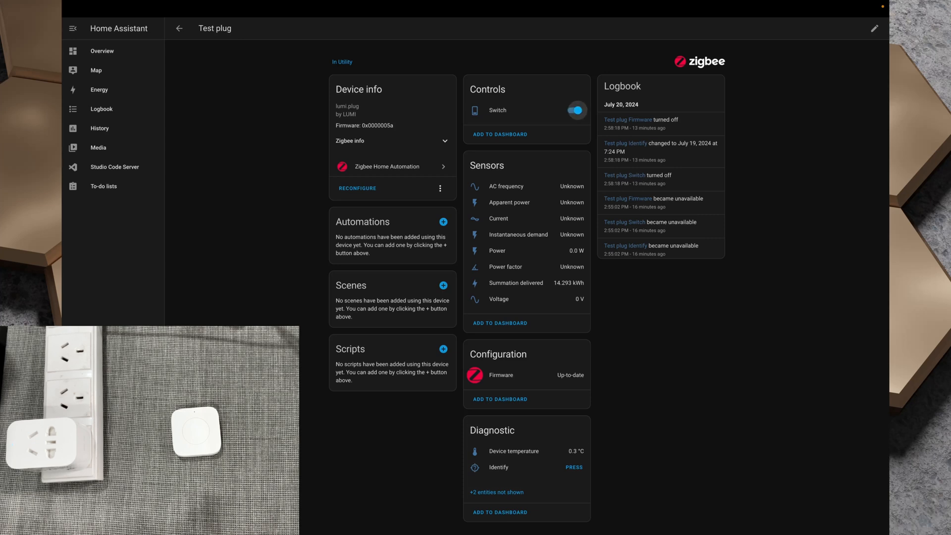
click(575, 110)
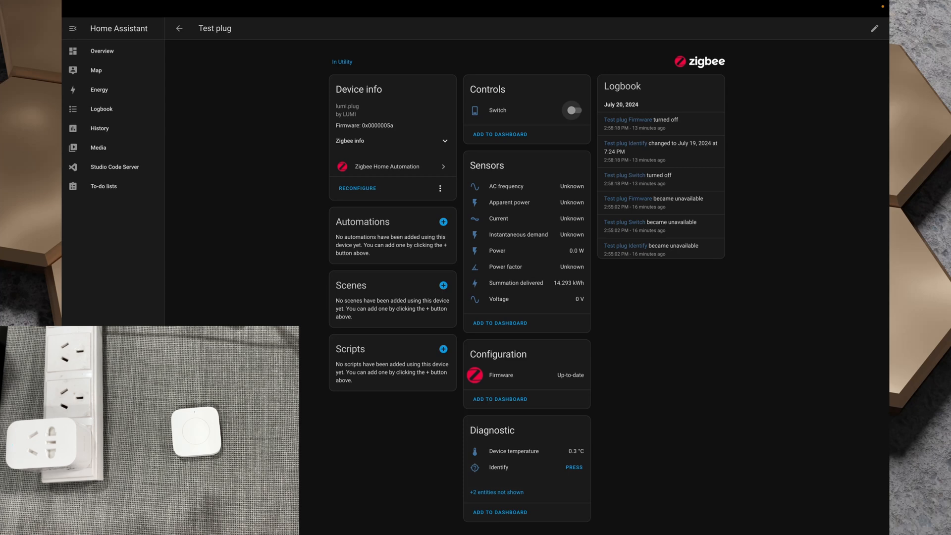
click(572, 110)
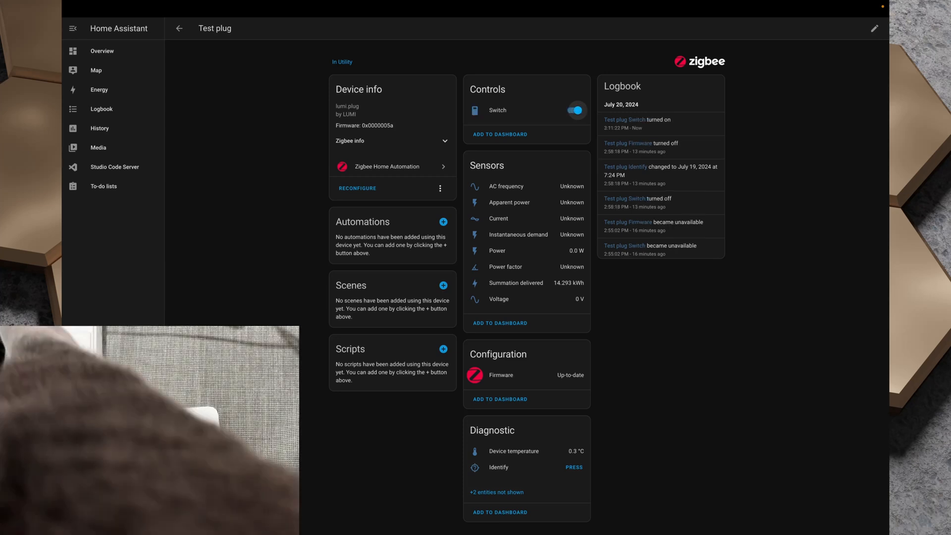
click(573, 110)
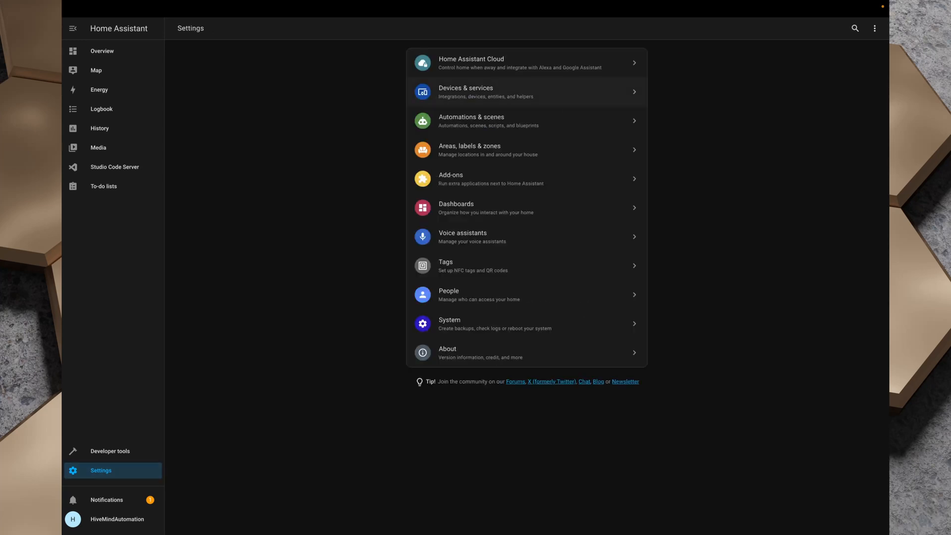
Step: Reach the HubZ Zigbee network settings again via the Zigbee Home Automation integration
click(525, 91)
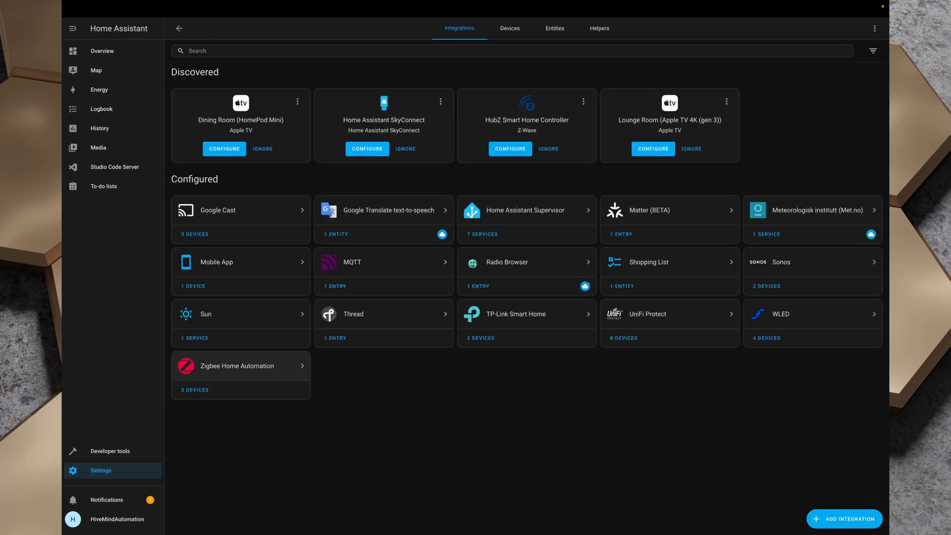
click(237, 365)
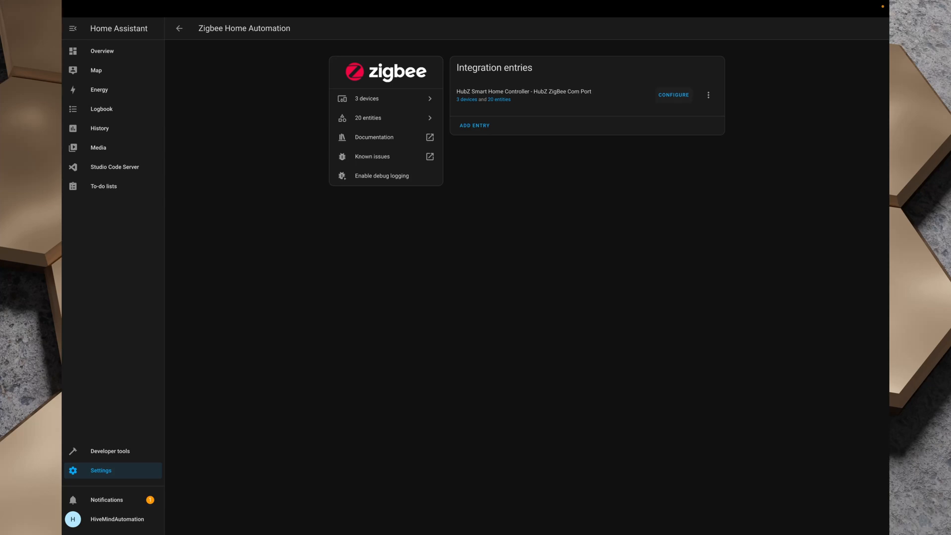
click(674, 95)
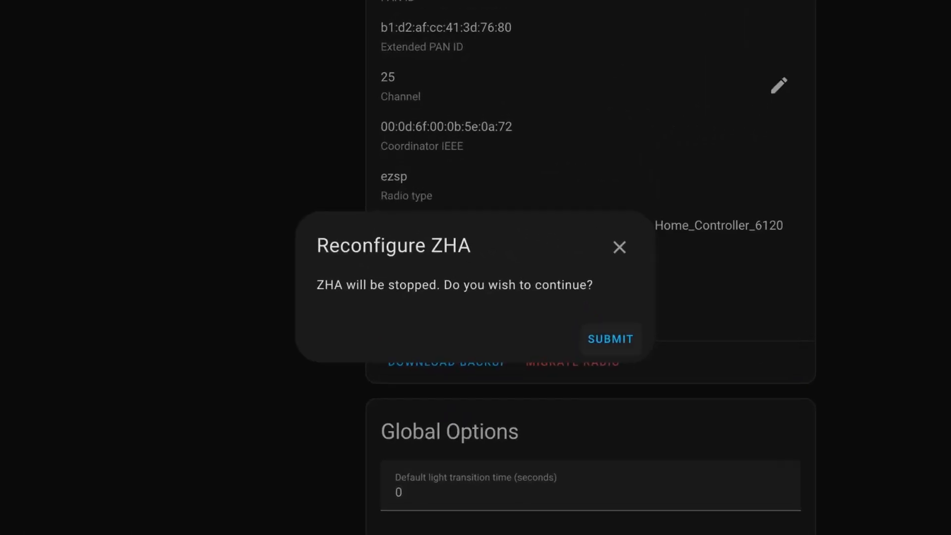
Step: Start Migrate radio, agree to stop ZHA, and choose 'Migrate to a new radio'
click(609, 338)
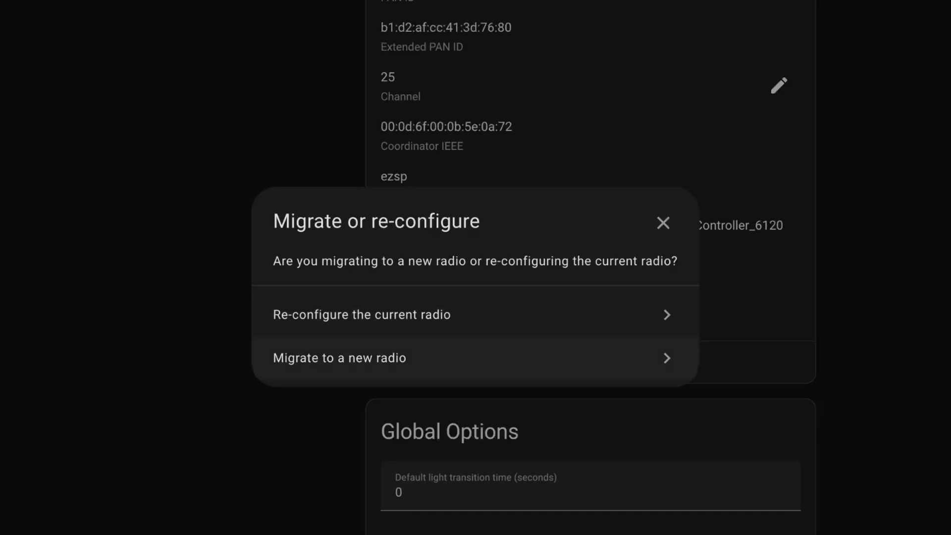
click(339, 357)
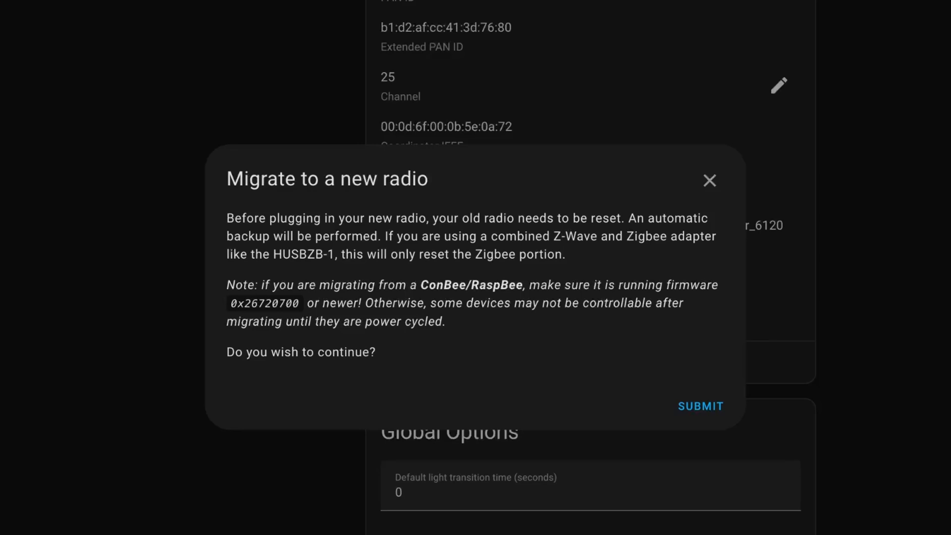
Step: Reset the old radio with automatic backup and select /dev/ttyUSB2 - SkyConnect v1.0 as the new Zigbee port
click(700, 406)
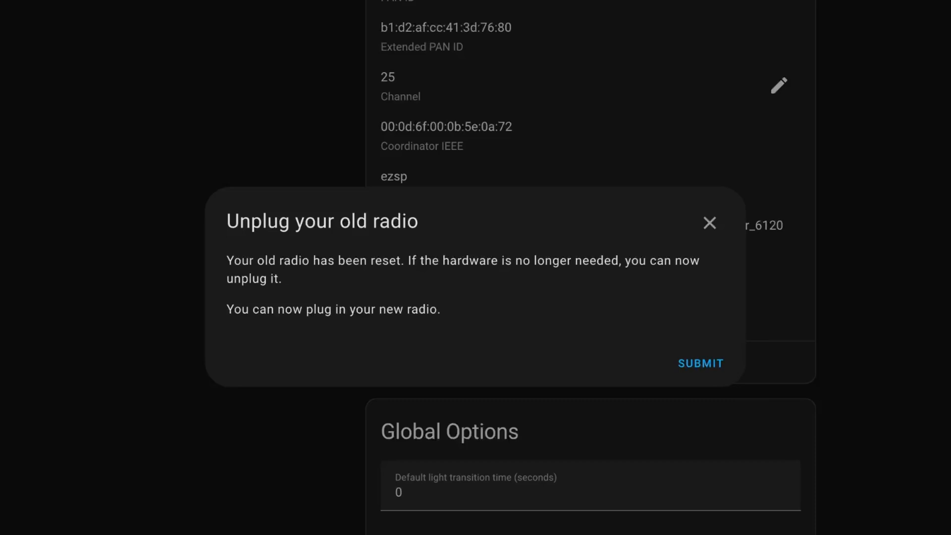
click(700, 362)
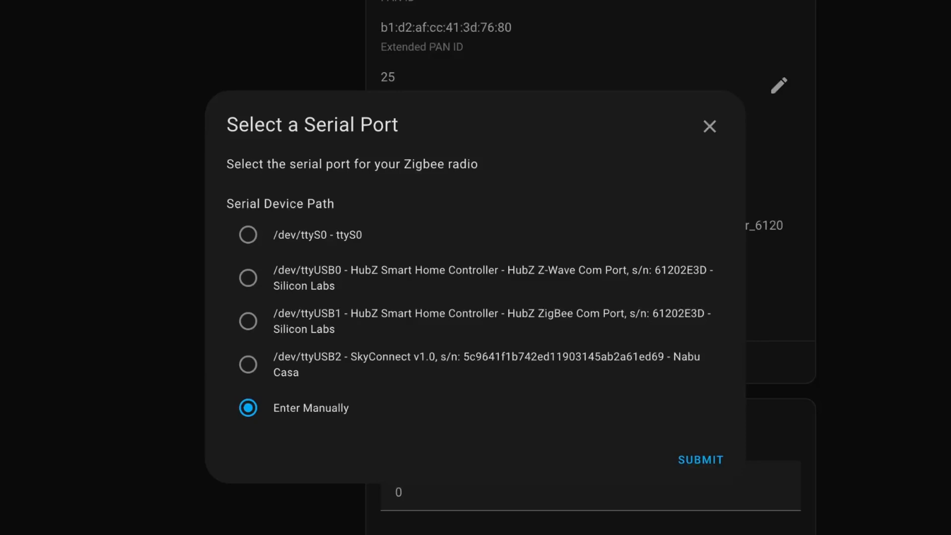
click(248, 365)
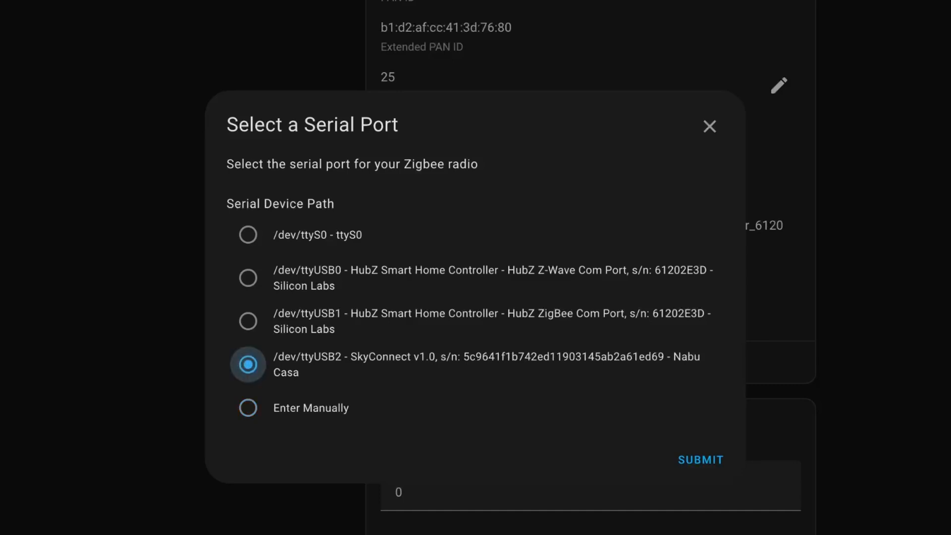
click(700, 458)
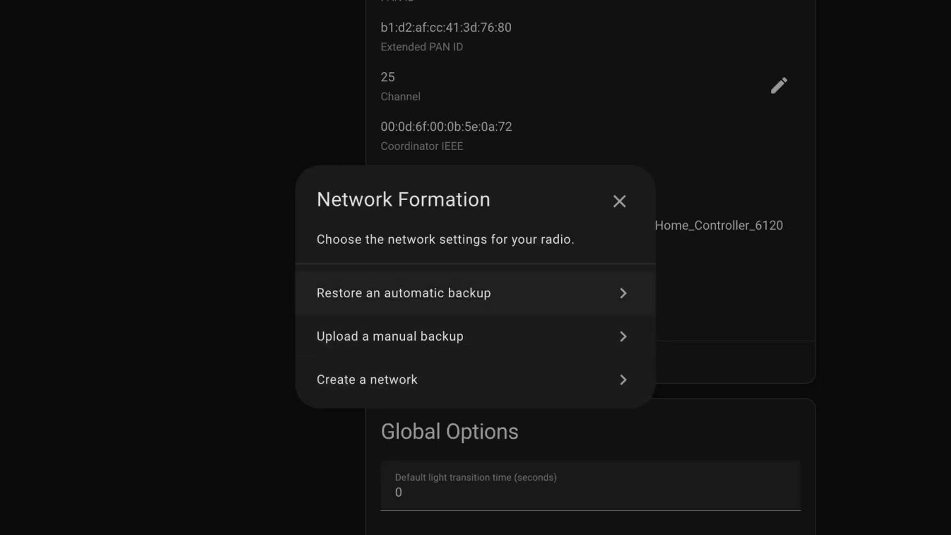
Step: Restore the Sat Jul 20 automatic backup onto the SkyConnect stick and finish the migration
click(403, 292)
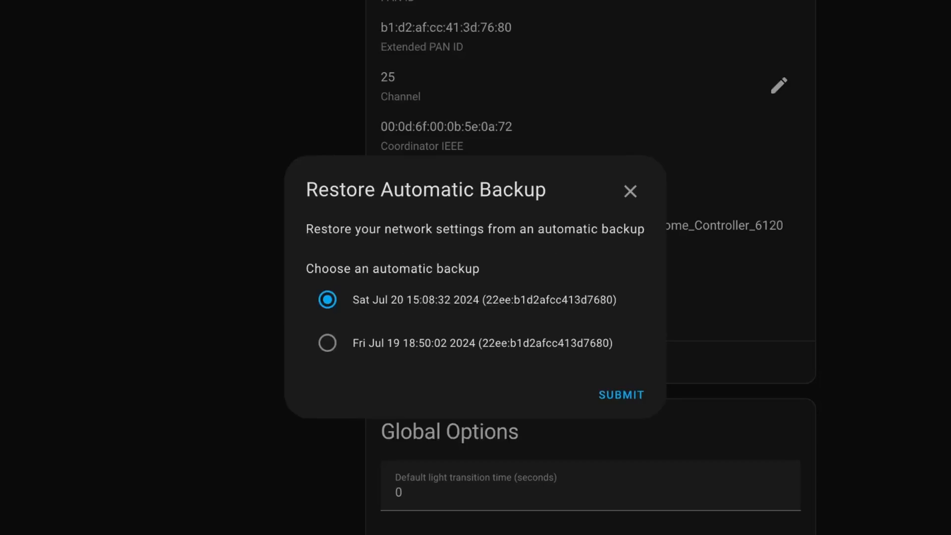
click(620, 395)
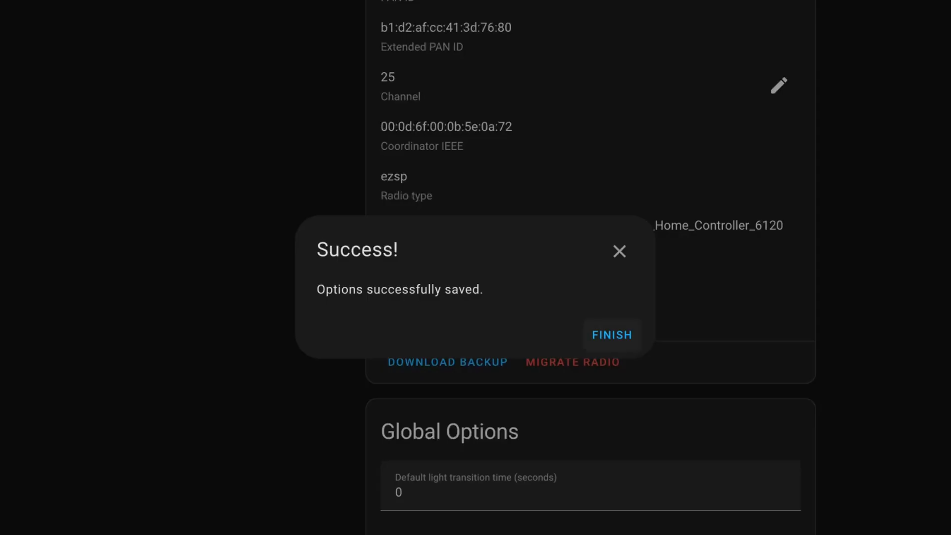
click(611, 334)
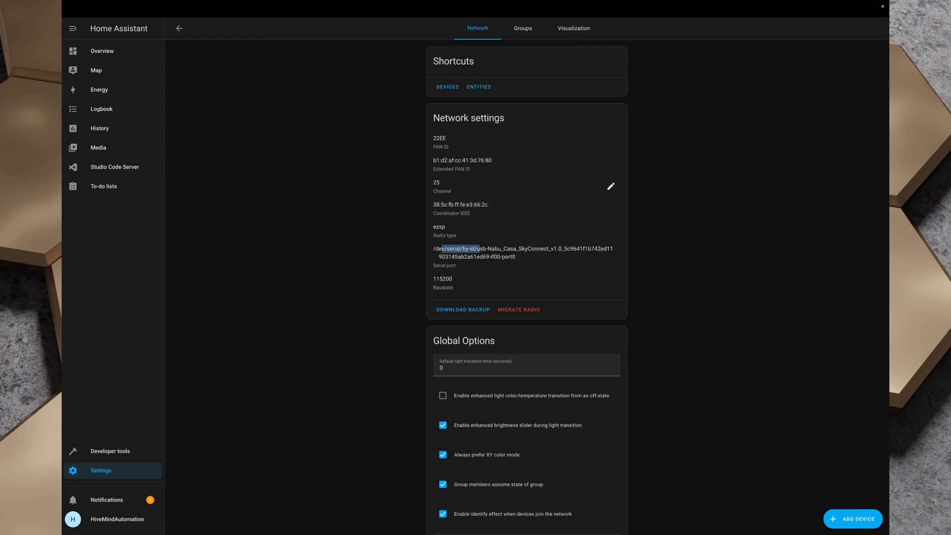
Step: Check the Test butto event log from the four-device Zigbee list, then head to the Test plug
click(179, 27)
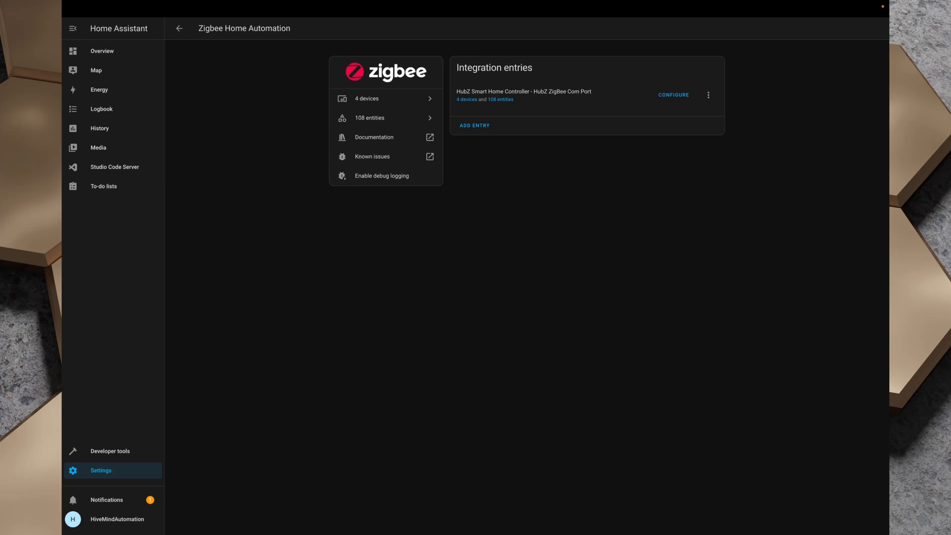
click(366, 98)
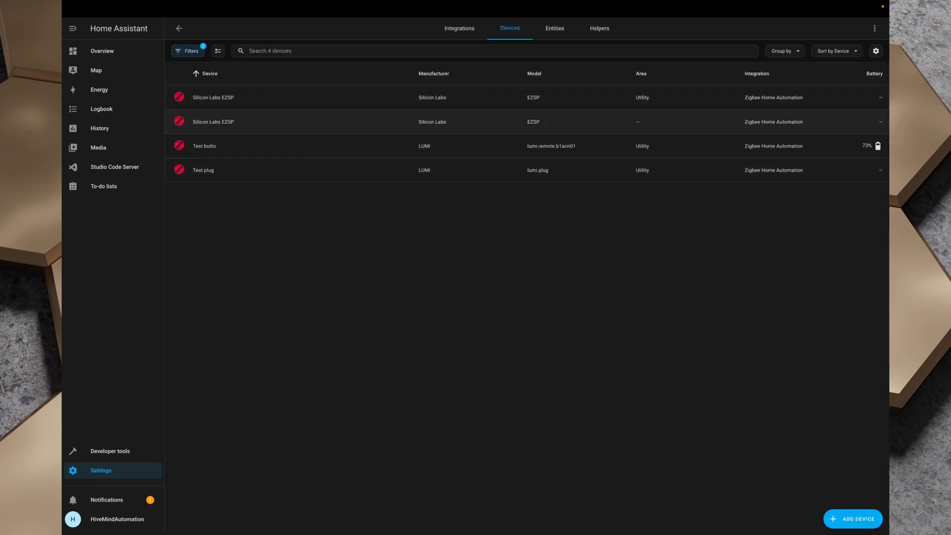
click(204, 146)
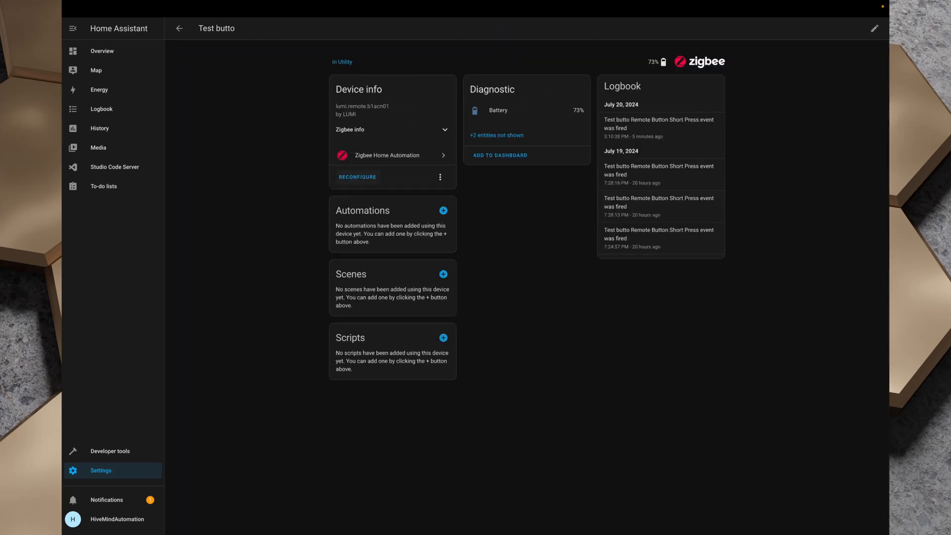
click(179, 28)
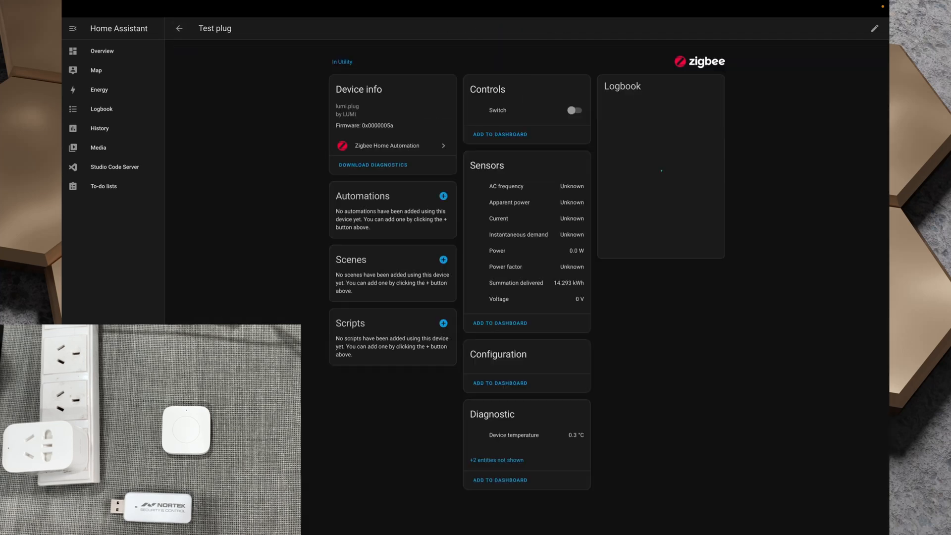
click(573, 110)
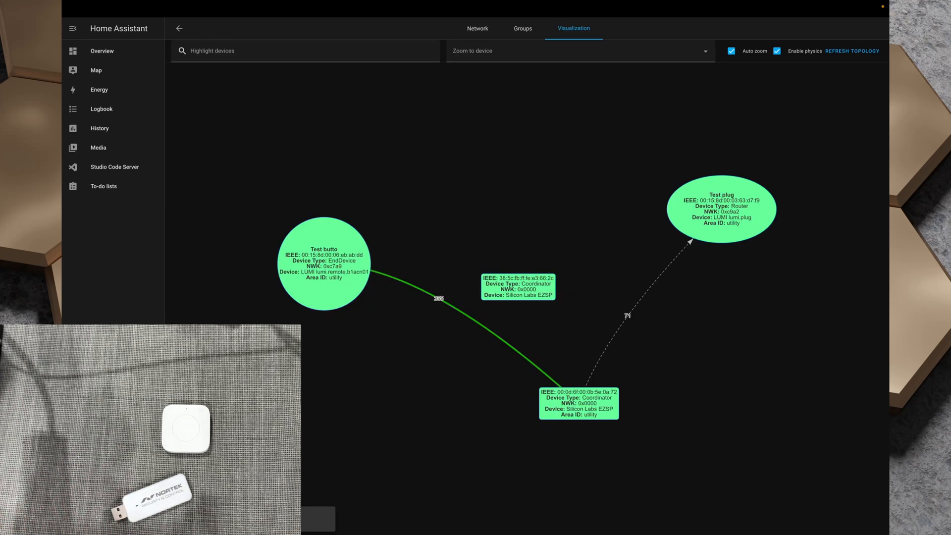
click(720, 207)
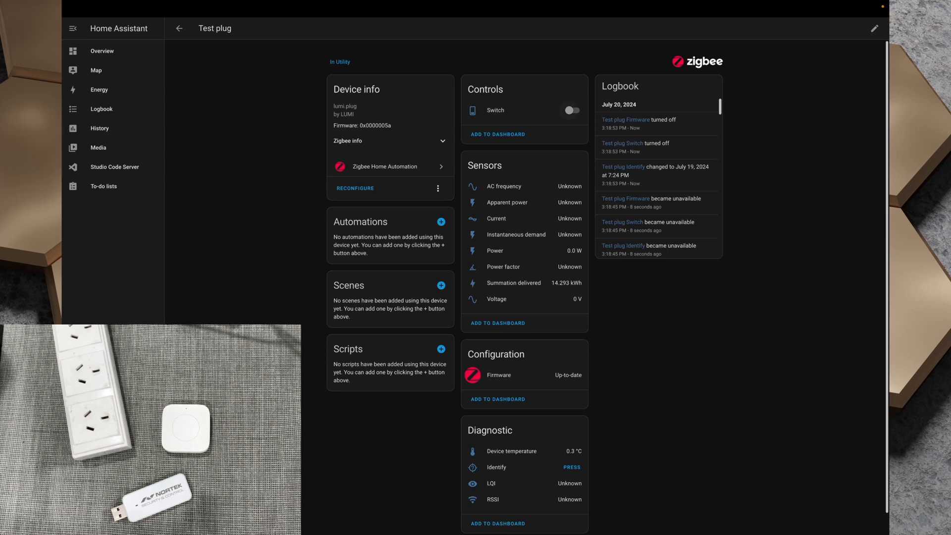
Step: Toggle the Test plug switch on, off, on and off to confirm it responds after migration
click(570, 110)
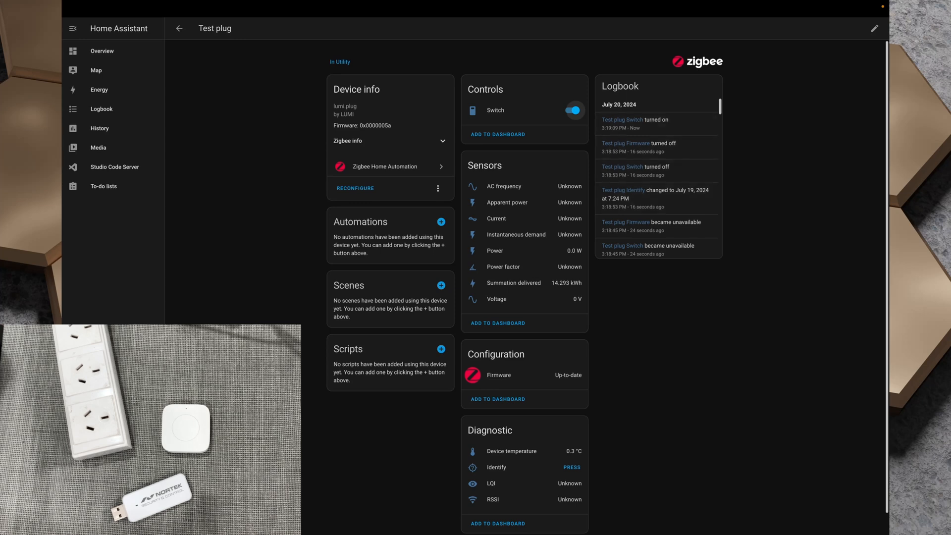
click(570, 110)
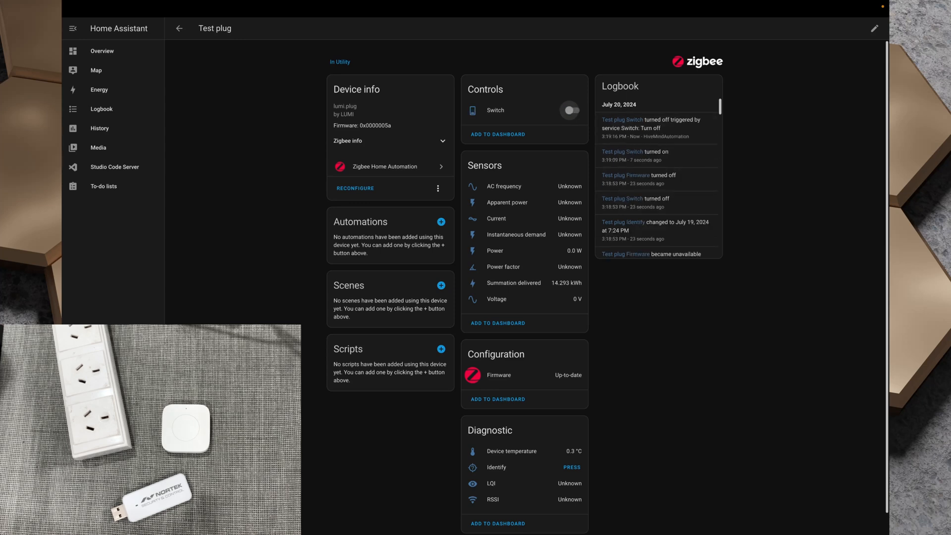
click(570, 110)
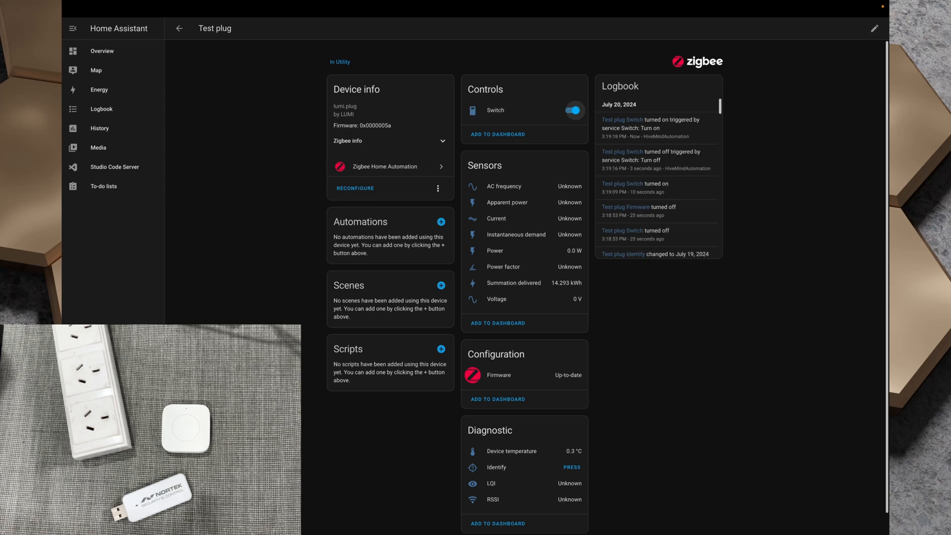
click(572, 109)
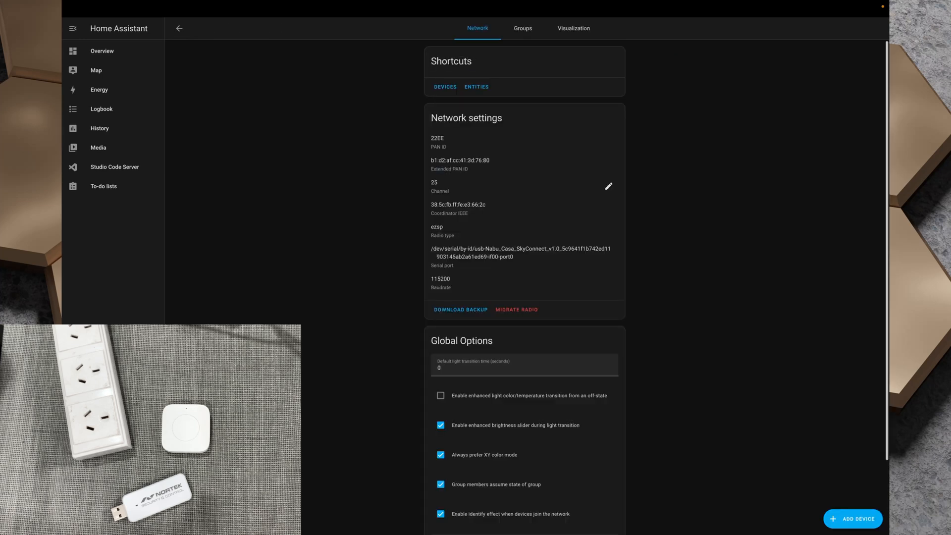
Step: Confirm the Test plug reports LQI 180 and RSSI -55 dBm, then return to the devices list
click(573, 27)
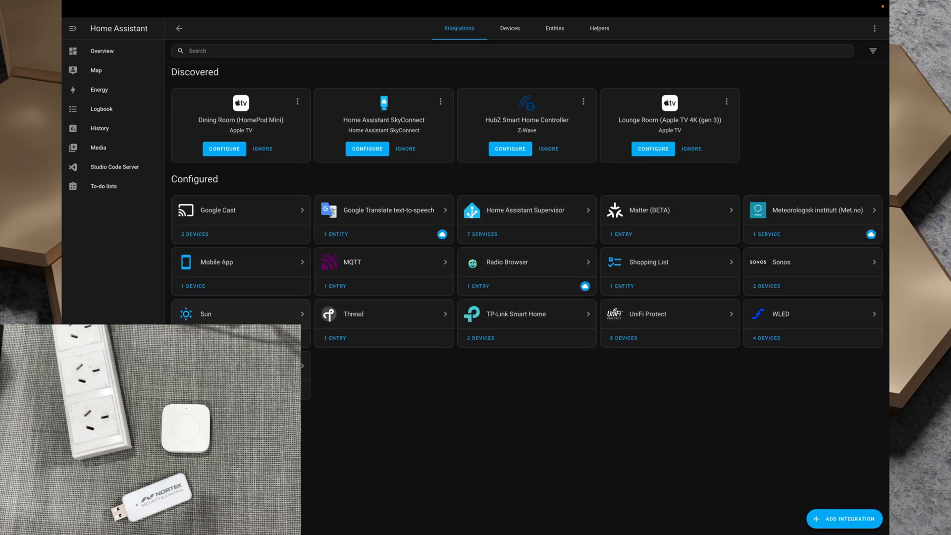
click(509, 28)
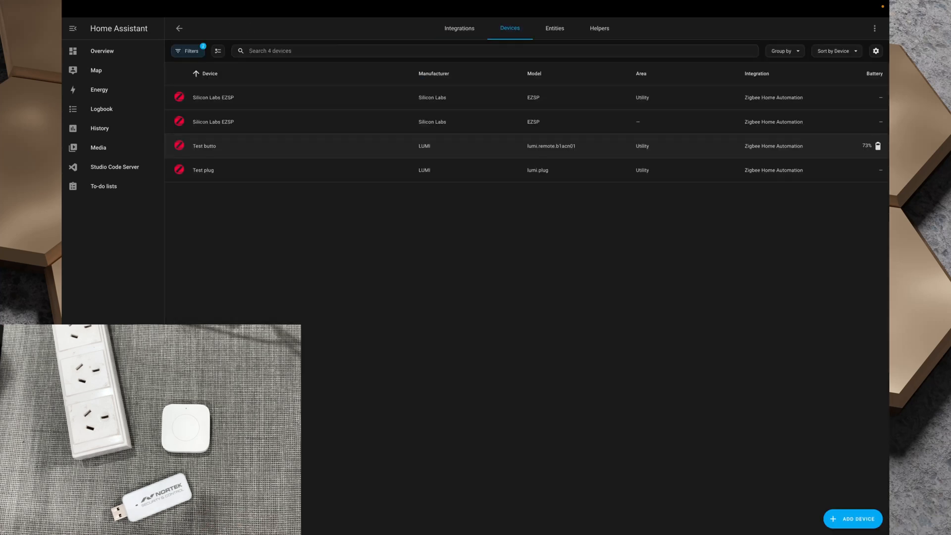
click(203, 169)
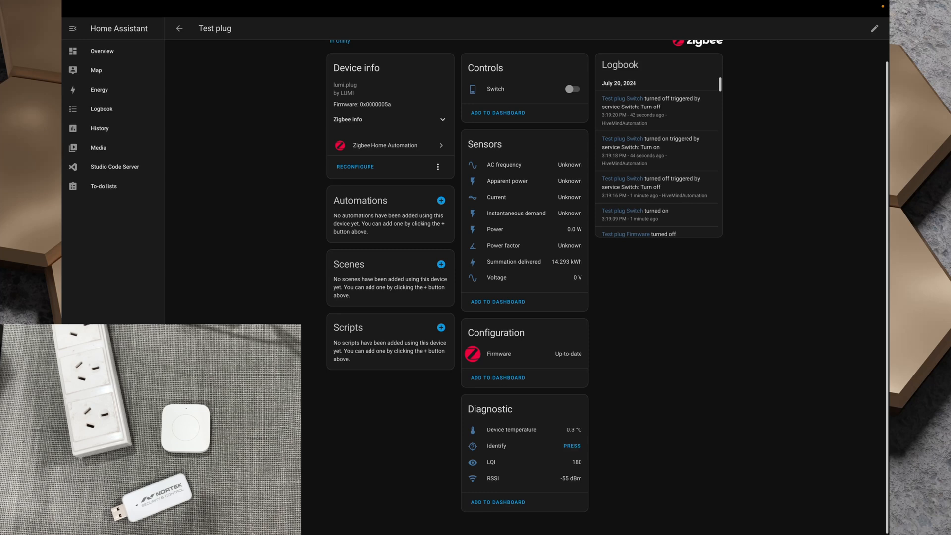
click(178, 28)
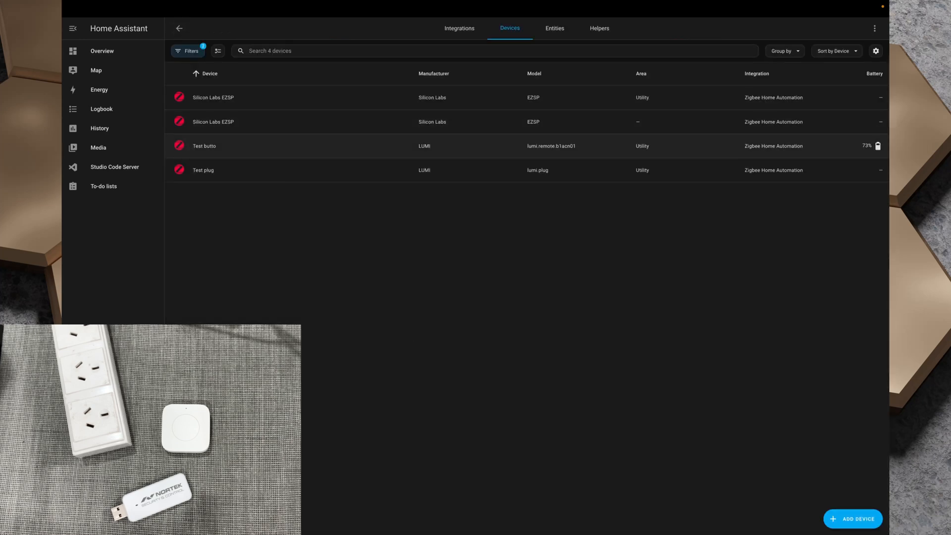